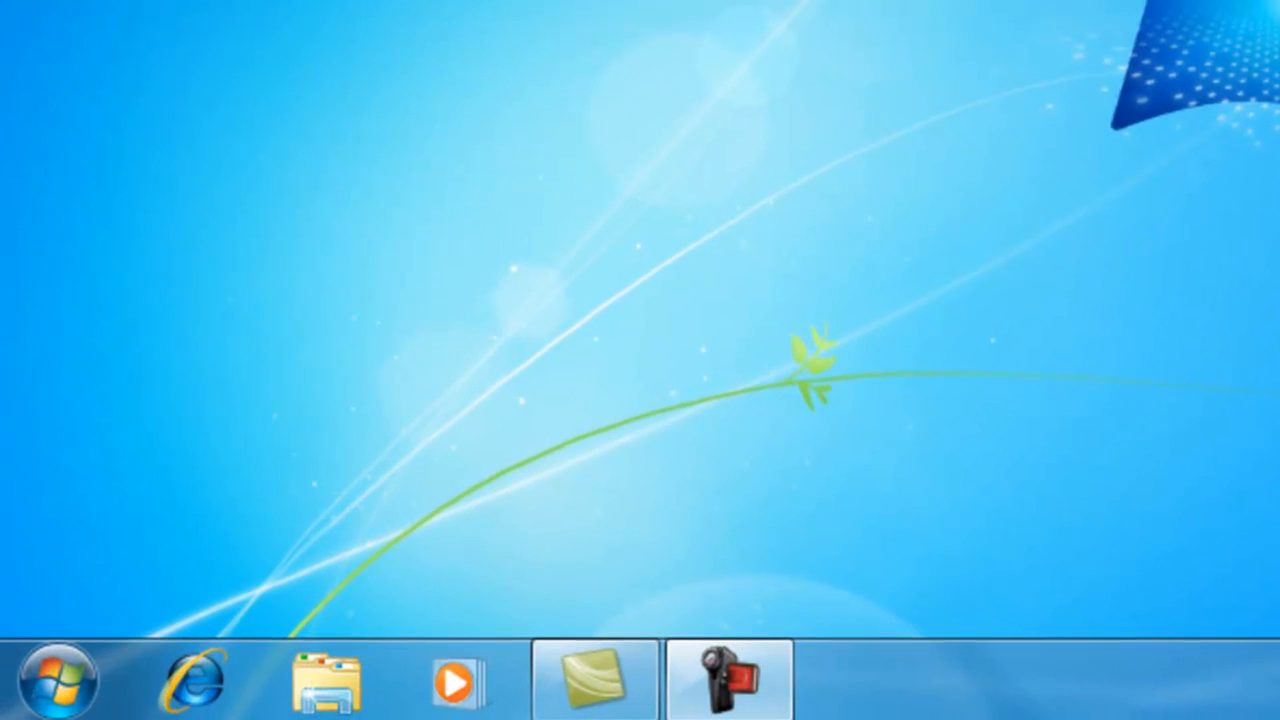
Step: From the Start menu, open Computer Management on the Disk Management volume list
left_click(57, 678)
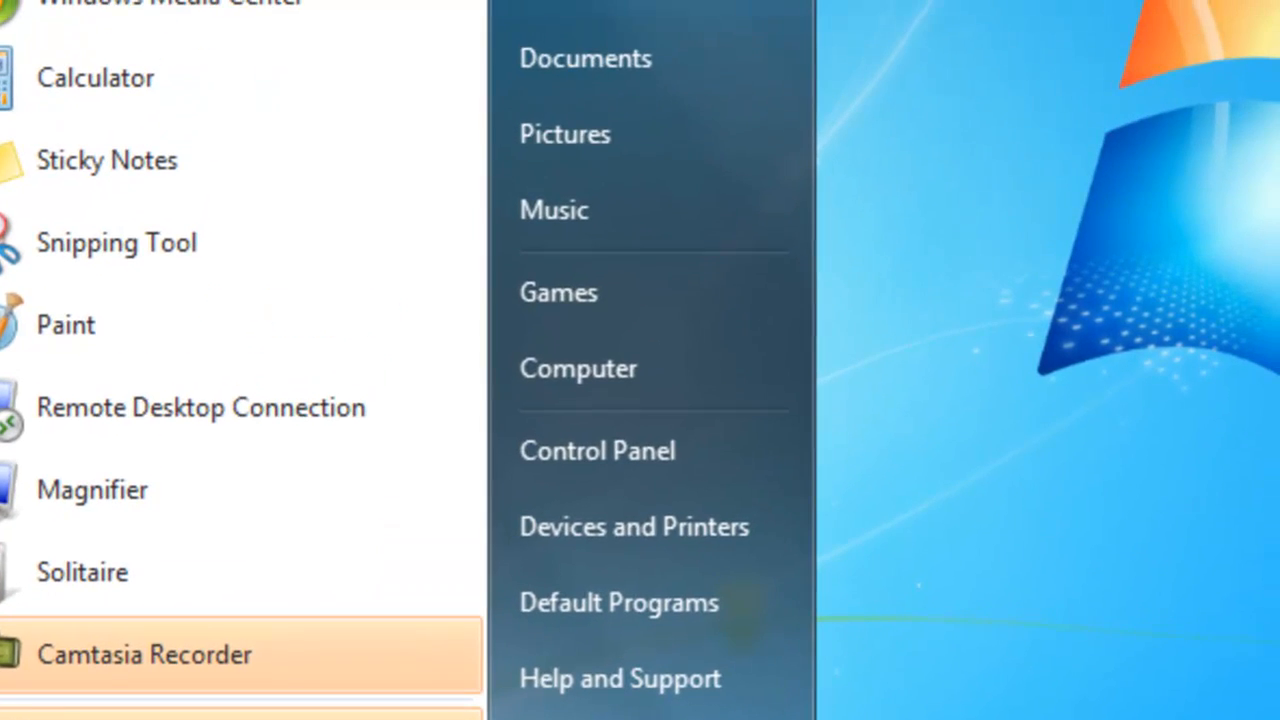
right_click(578, 367)
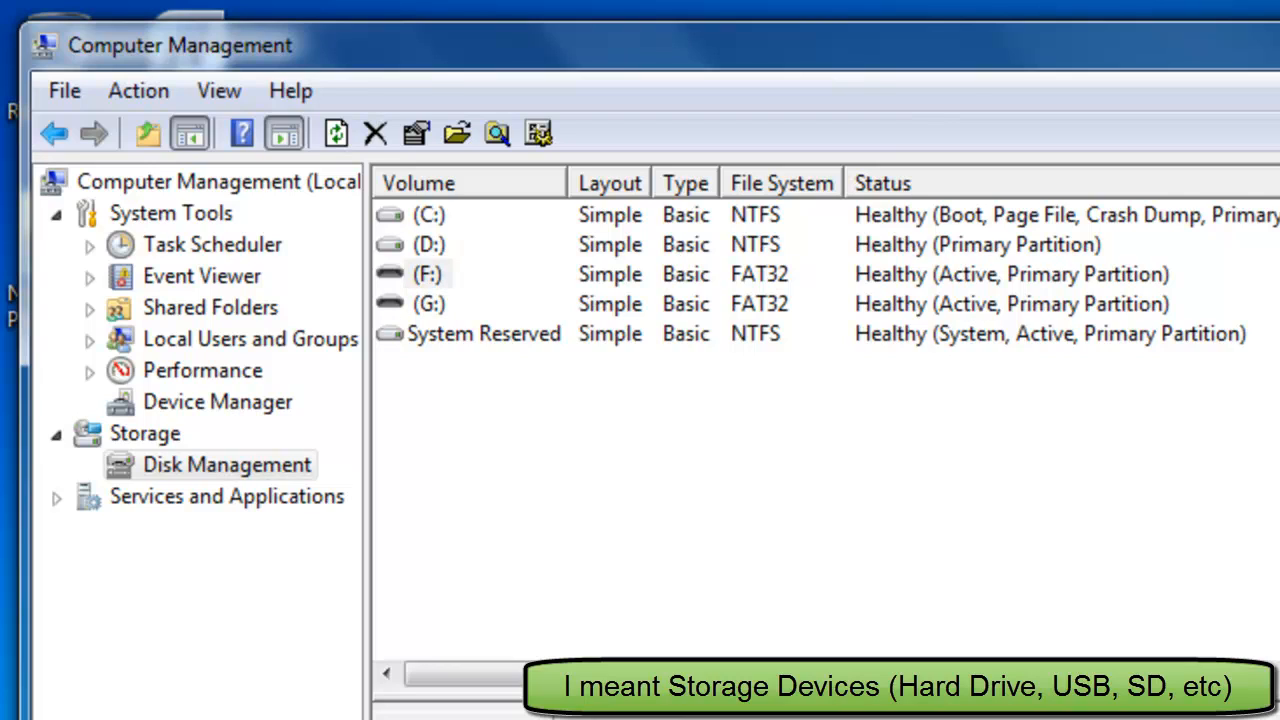
Step: Select the C: volume and show its action menu on Disk 0
left_click(428, 303)
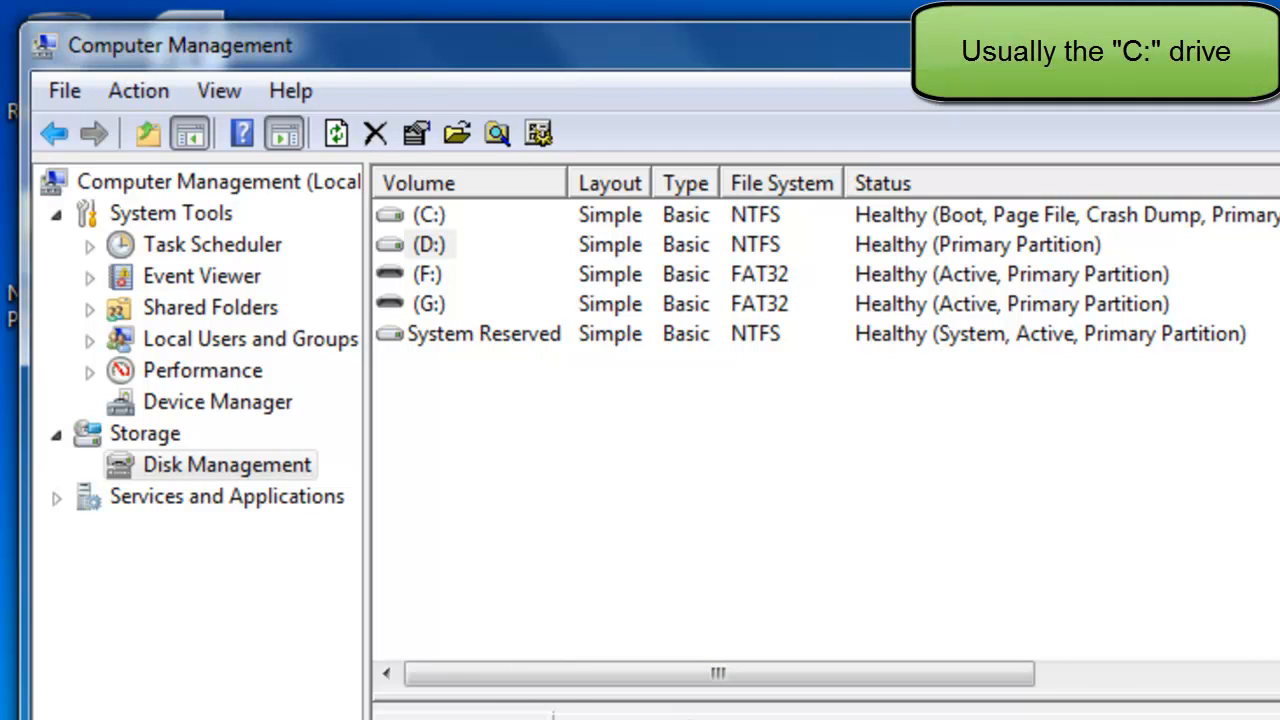
right_click(865, 595)
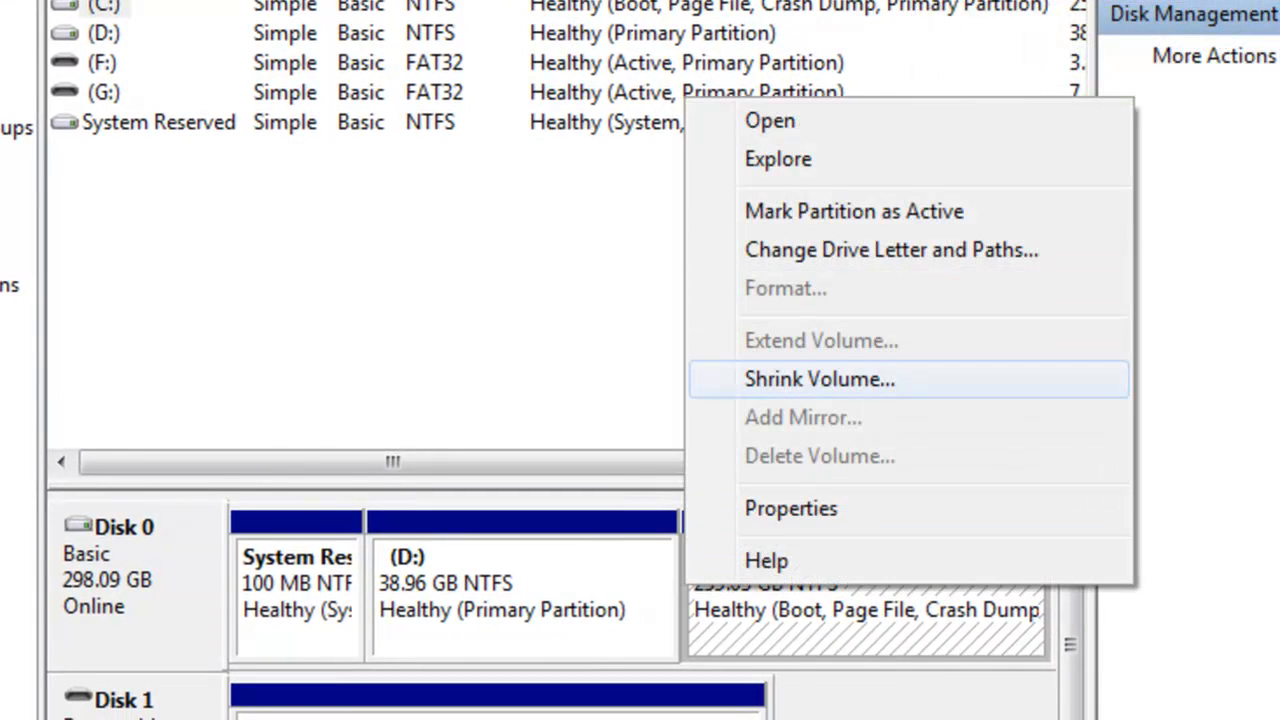
Step: Shrink the C: volume by 40000 MB
left_click(818, 379)
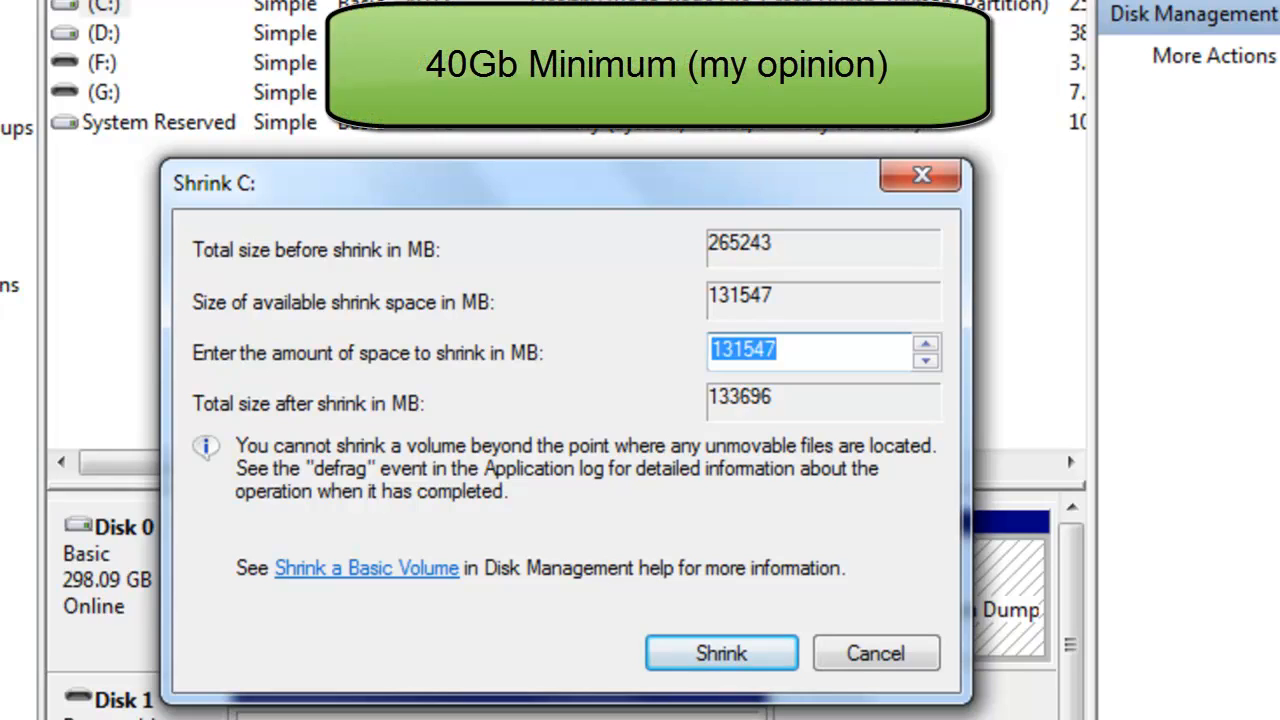
type("40000")
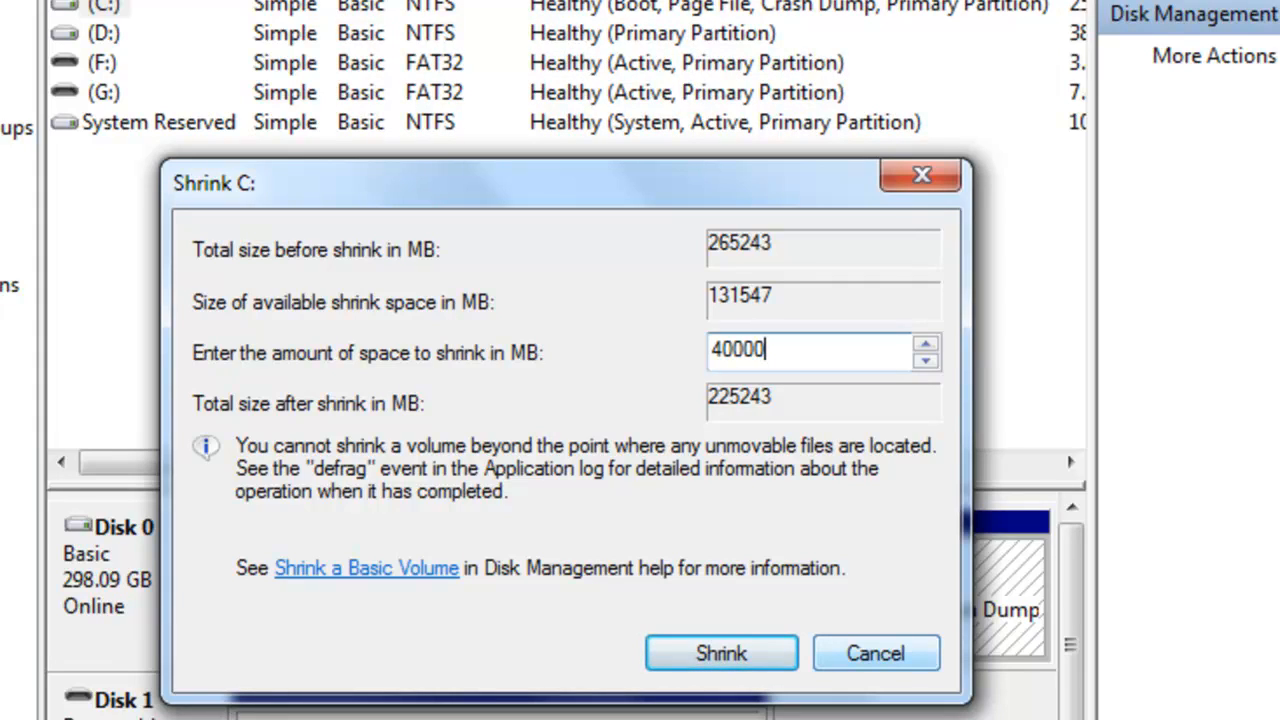
left_click(720, 653)
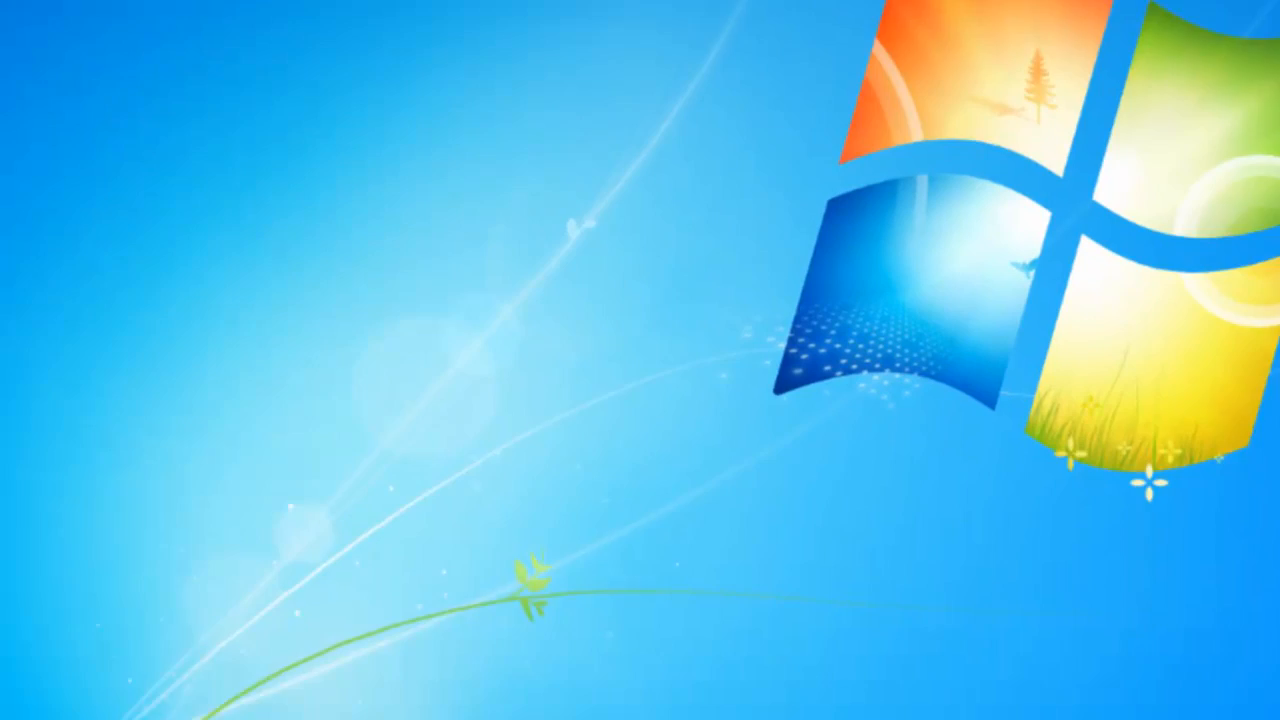
Step: Restart the computer with the Vista disc inserted to reach the F12 boot menu
left_click(44, 688)
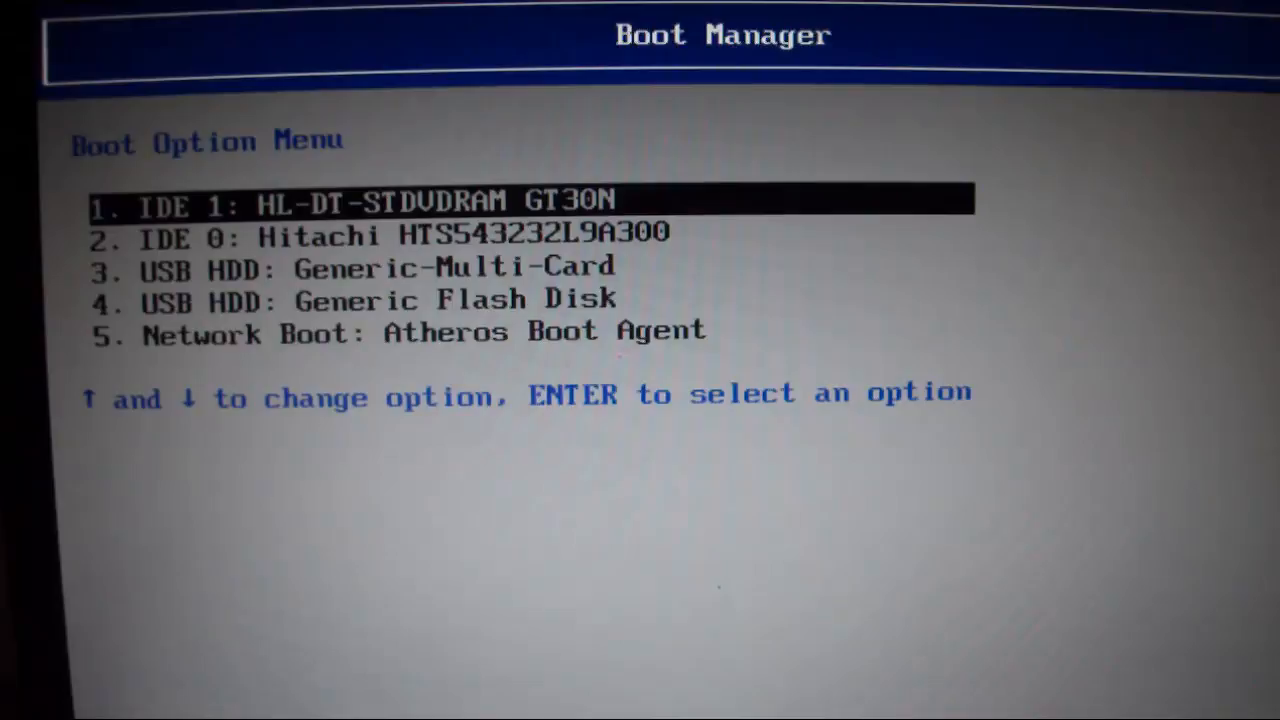
Step: Boot from the HL-DT-ST DVDRAM GT30N drive to start the Vista installer
key("enter")
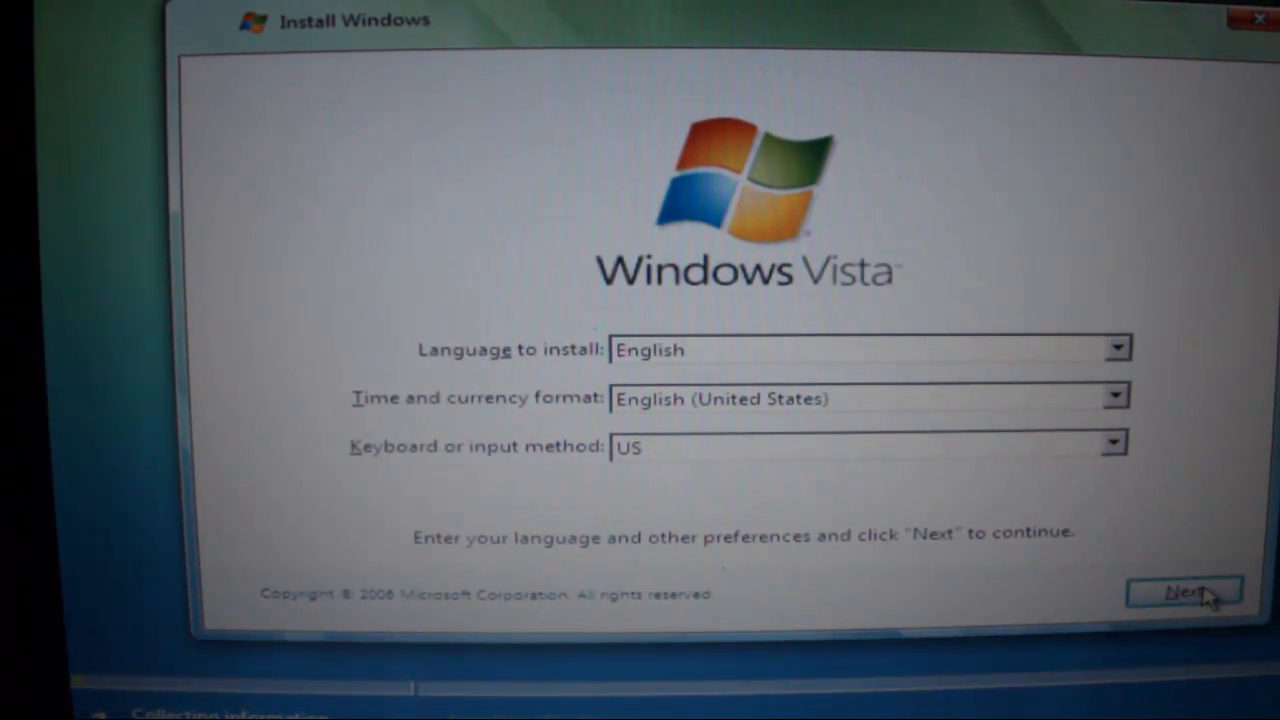
Step: Format the 39 GB Disk 0 Partition 2 and begin installing Vista on it
left_click(1184, 592)
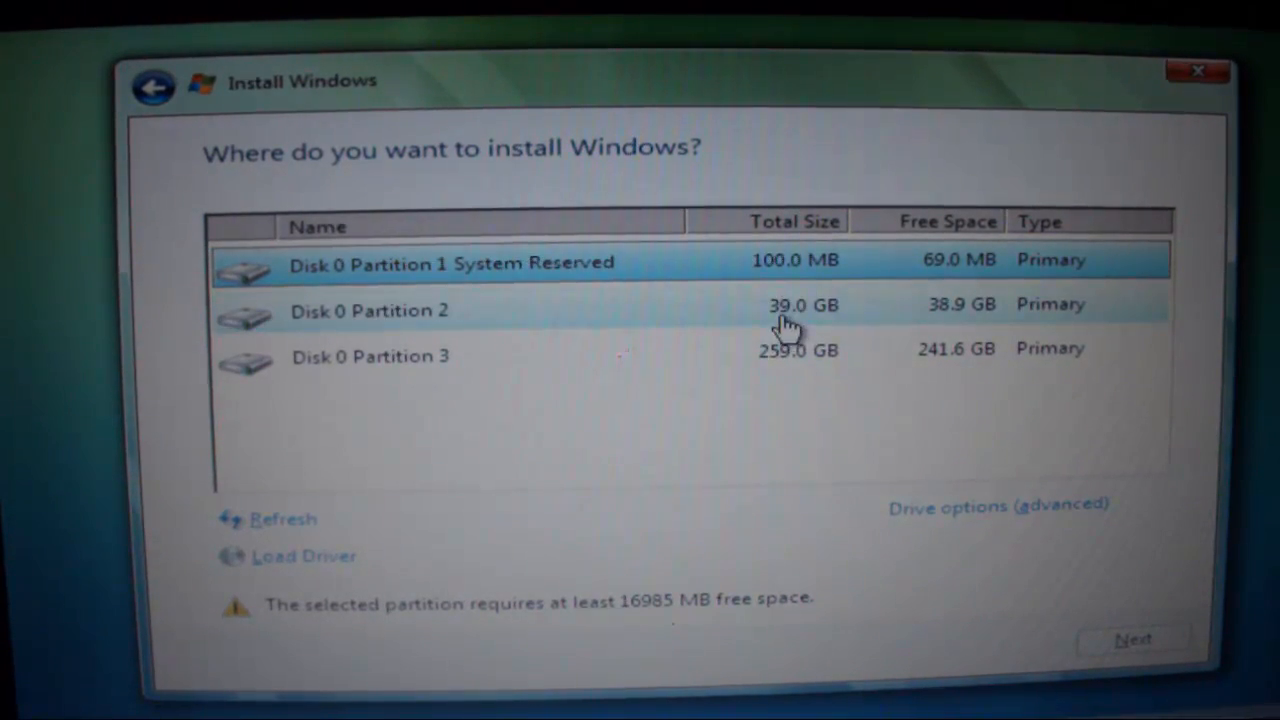
left_click(400, 357)
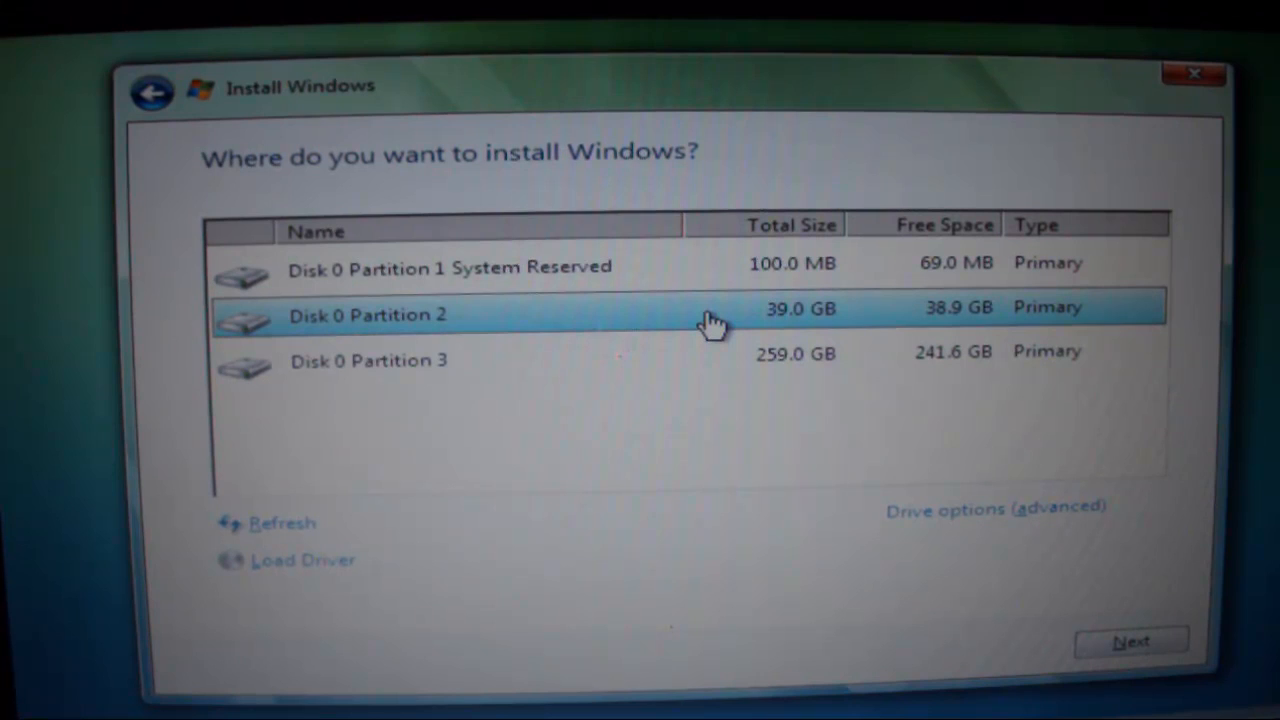
mouse_move(780, 320)
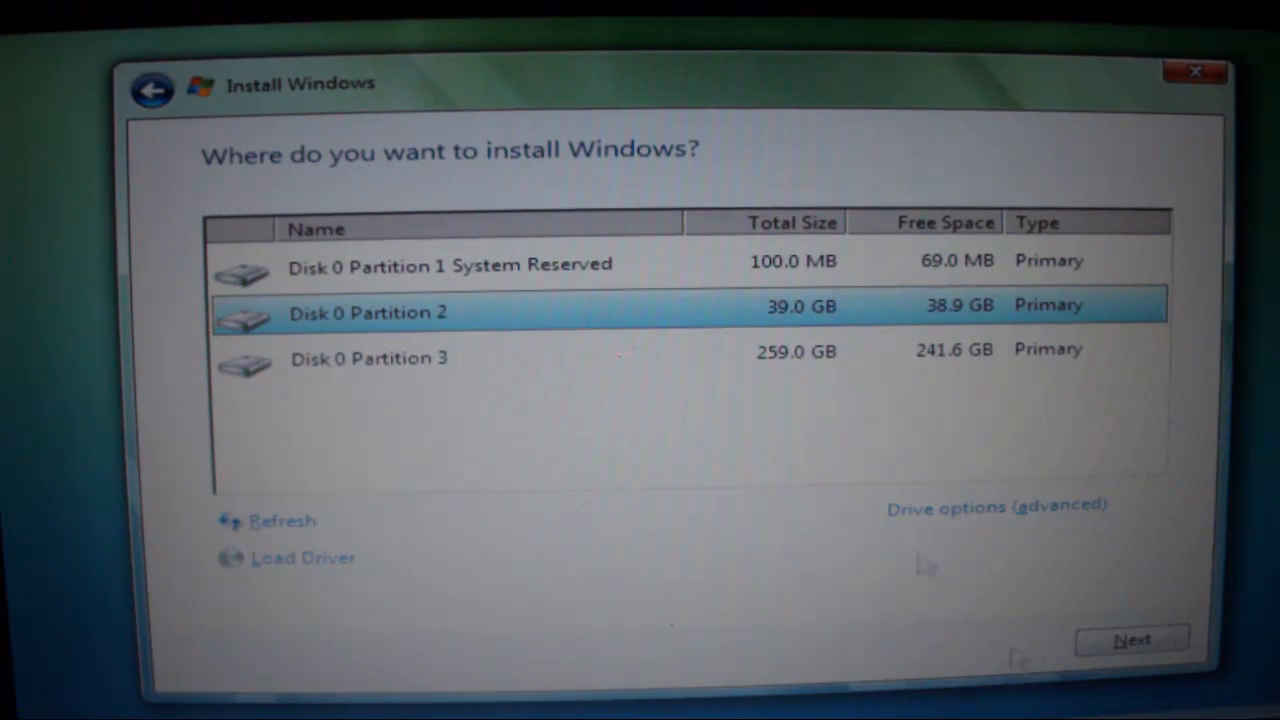
left_click(996, 506)
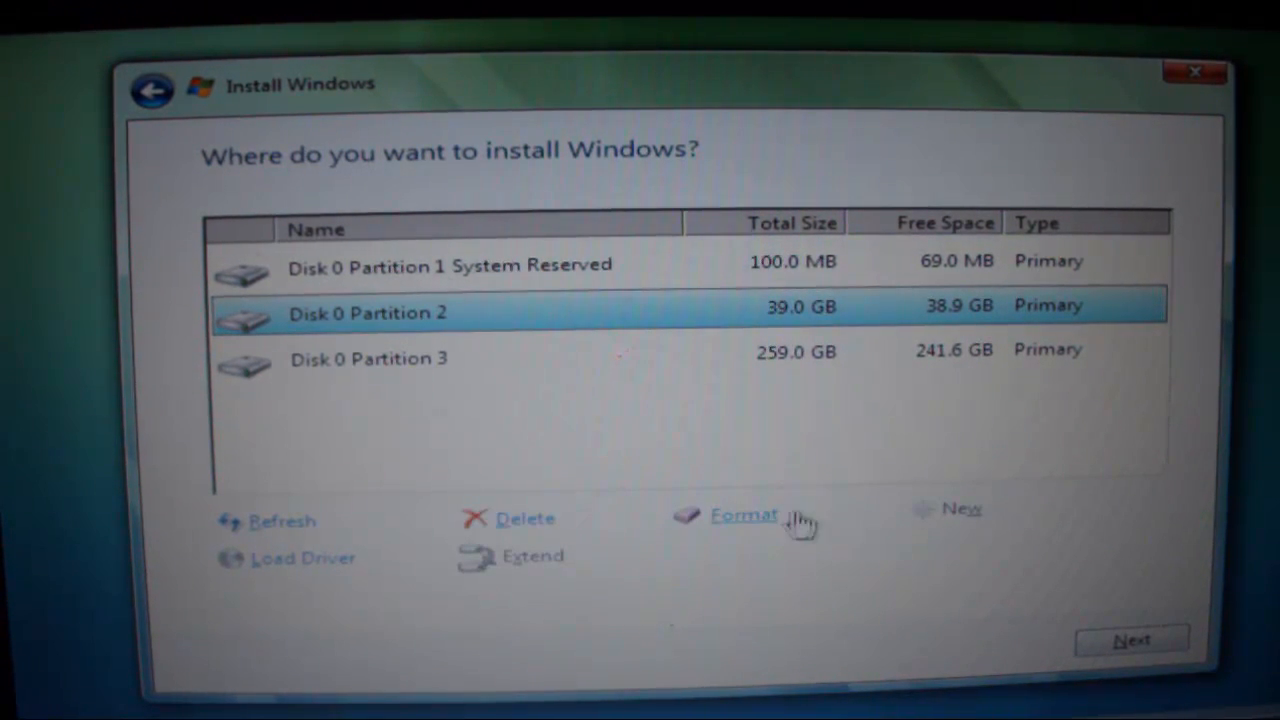
mouse_move(565, 322)
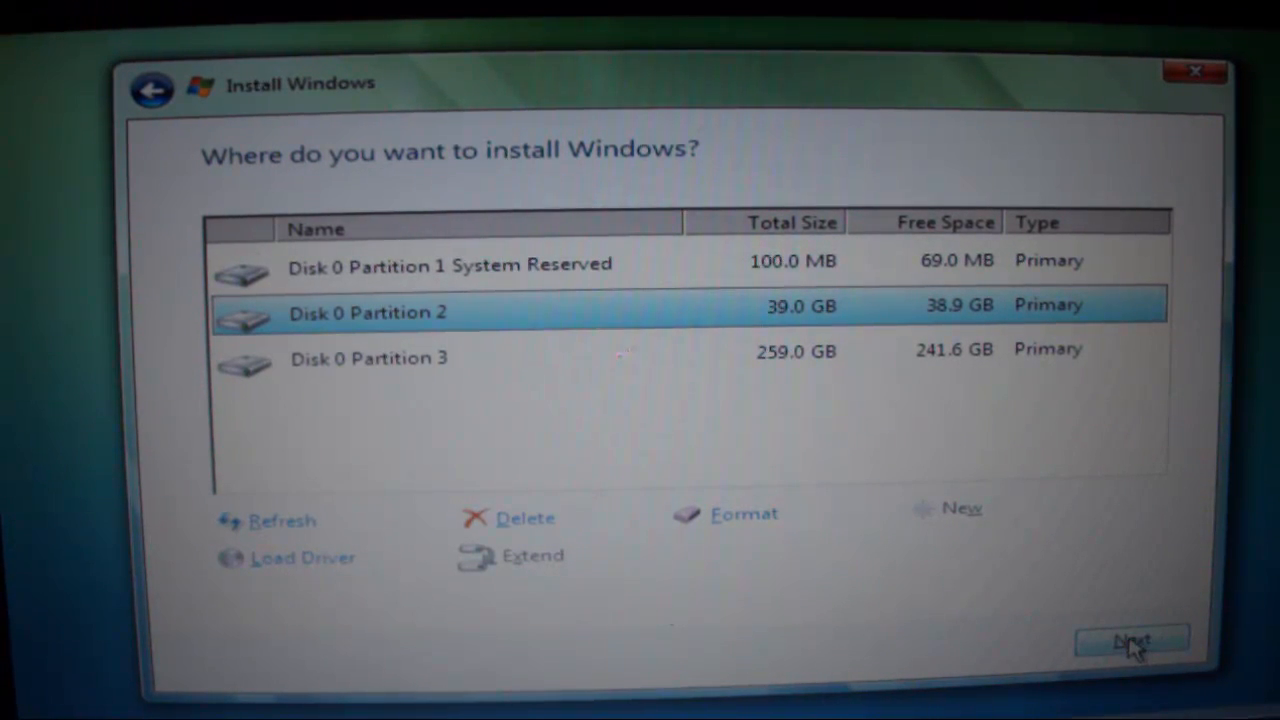
left_click(1132, 642)
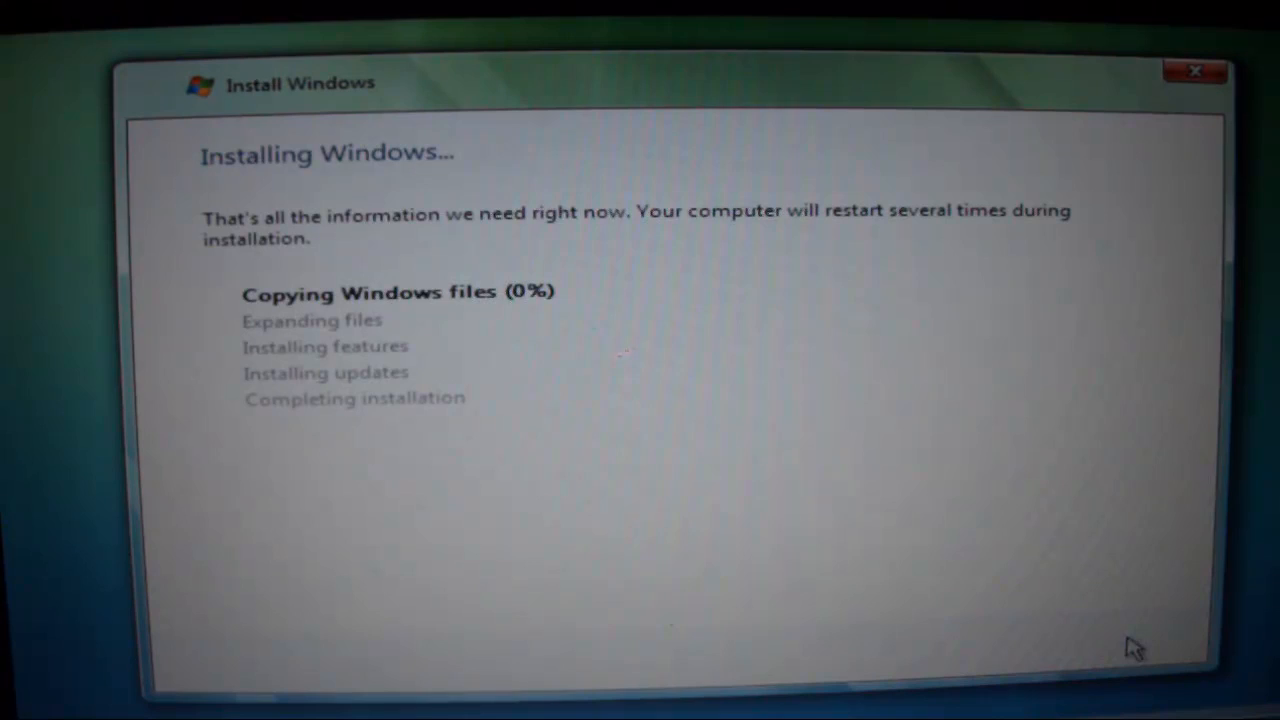
mouse_move(810, 437)
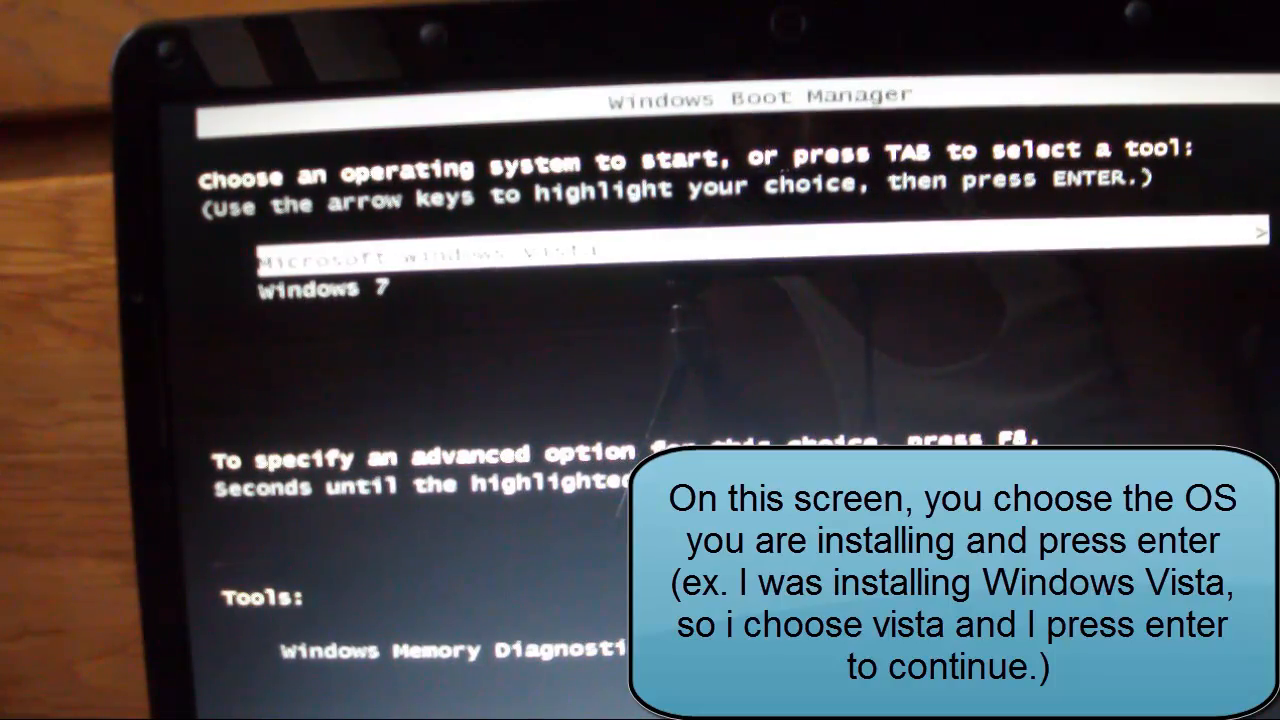
Step: Choose Microsoft Windows Vista in Windows Boot Manager
key("enter")
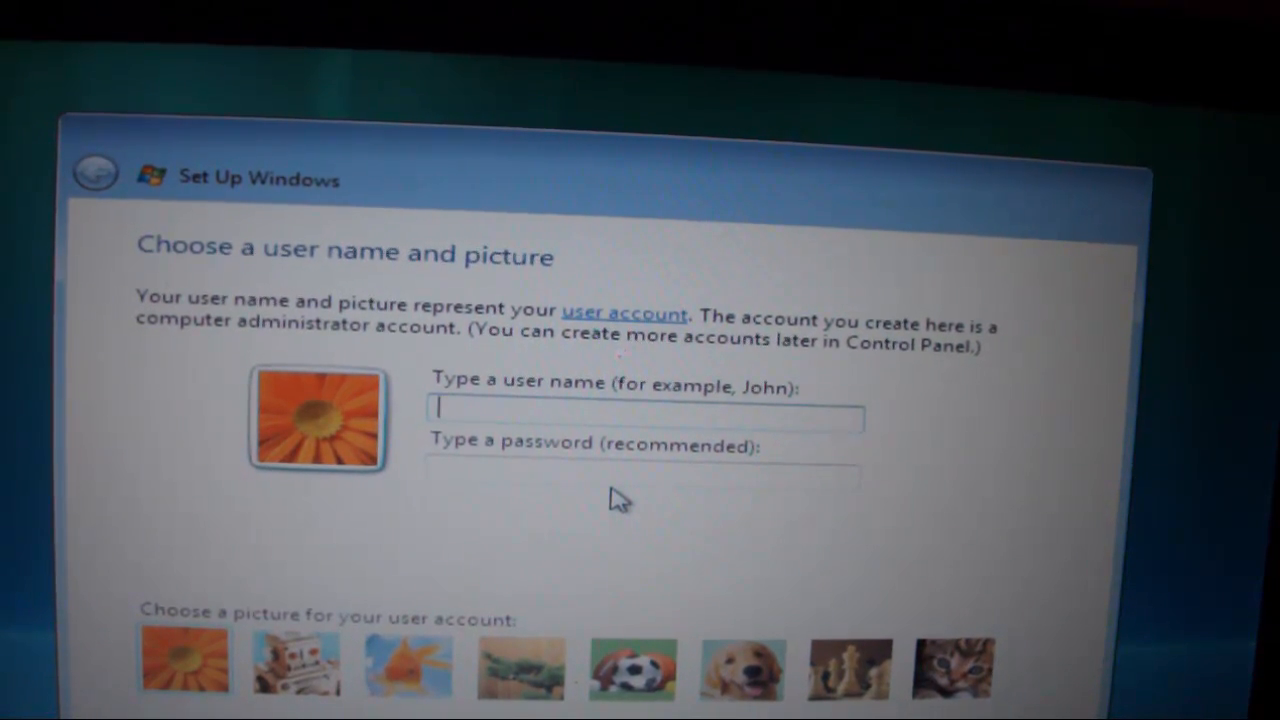
Step: Create the user account 'hector' and choose its account picture
type("hector")
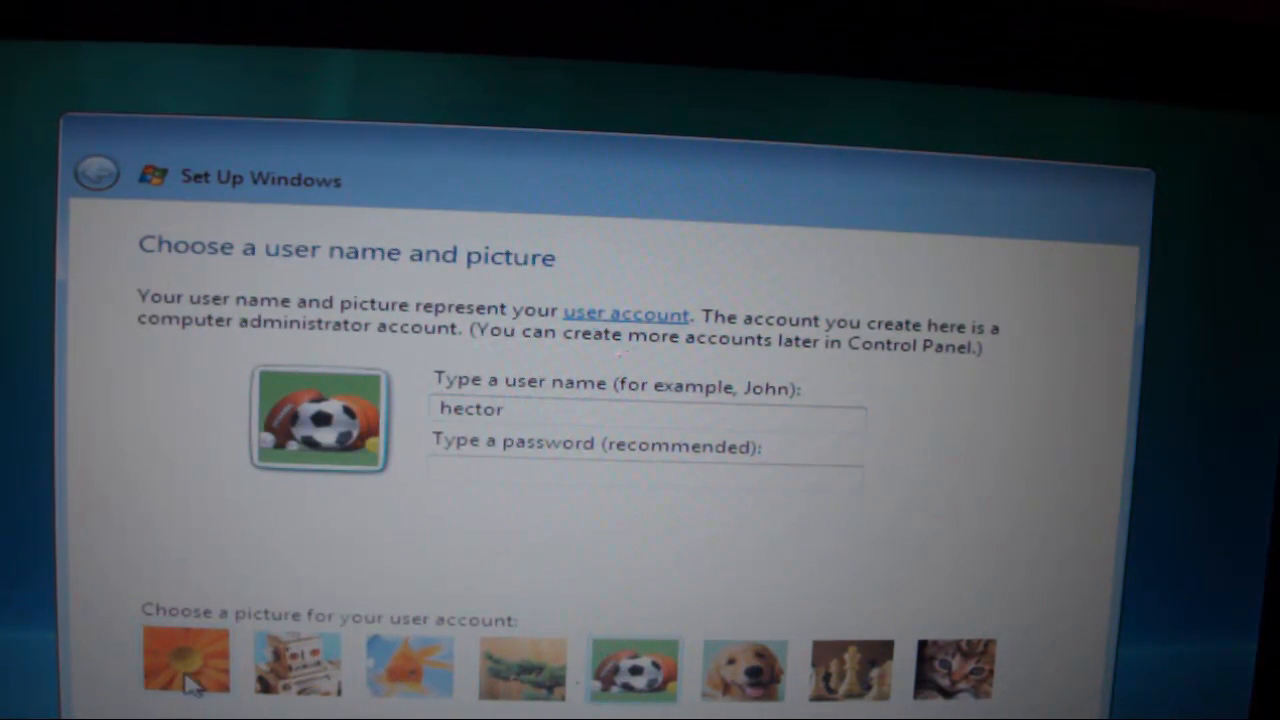
left_click(407, 665)
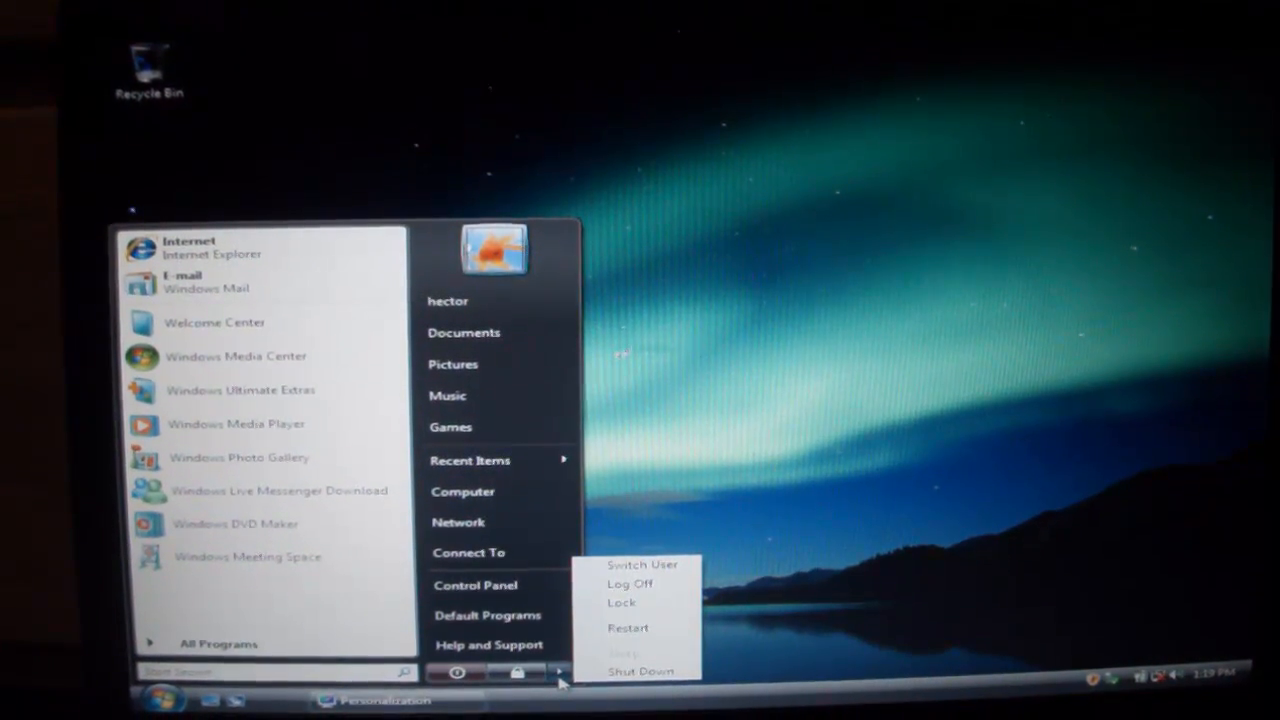
mouse_move(498, 490)
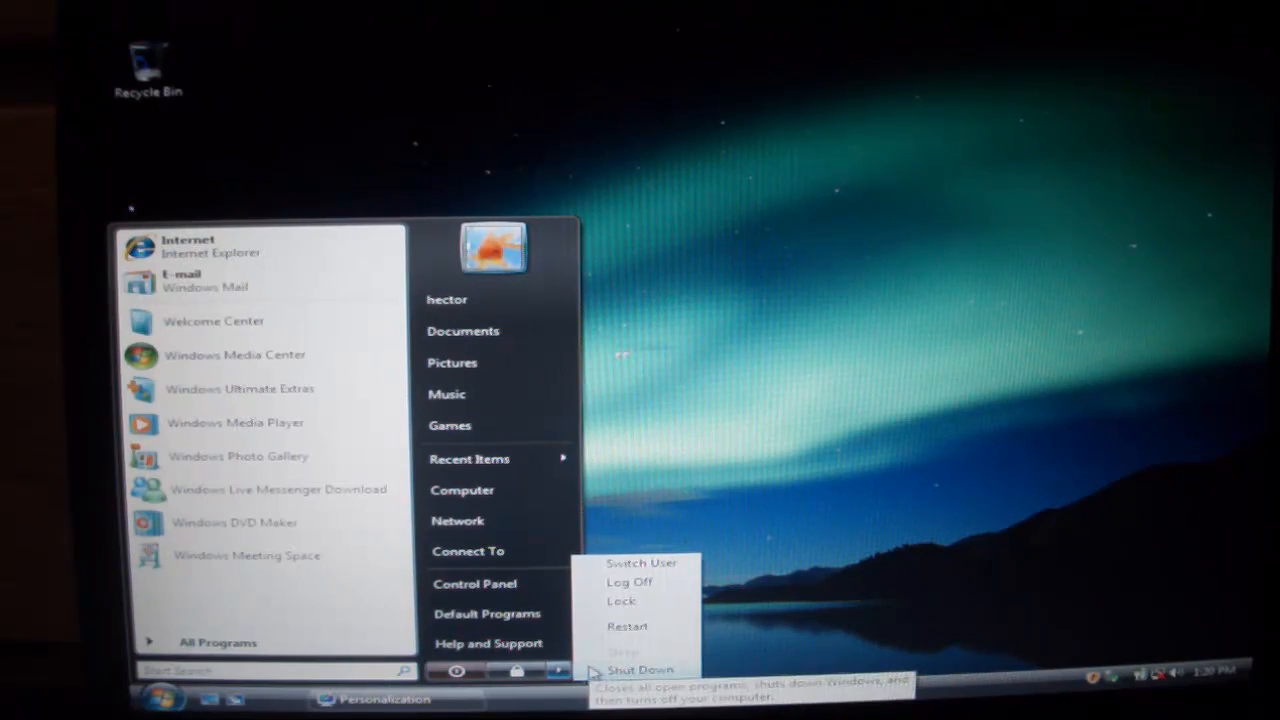
Step: Shut down Windows Vista and boot back into Windows 7
left_click(640, 669)
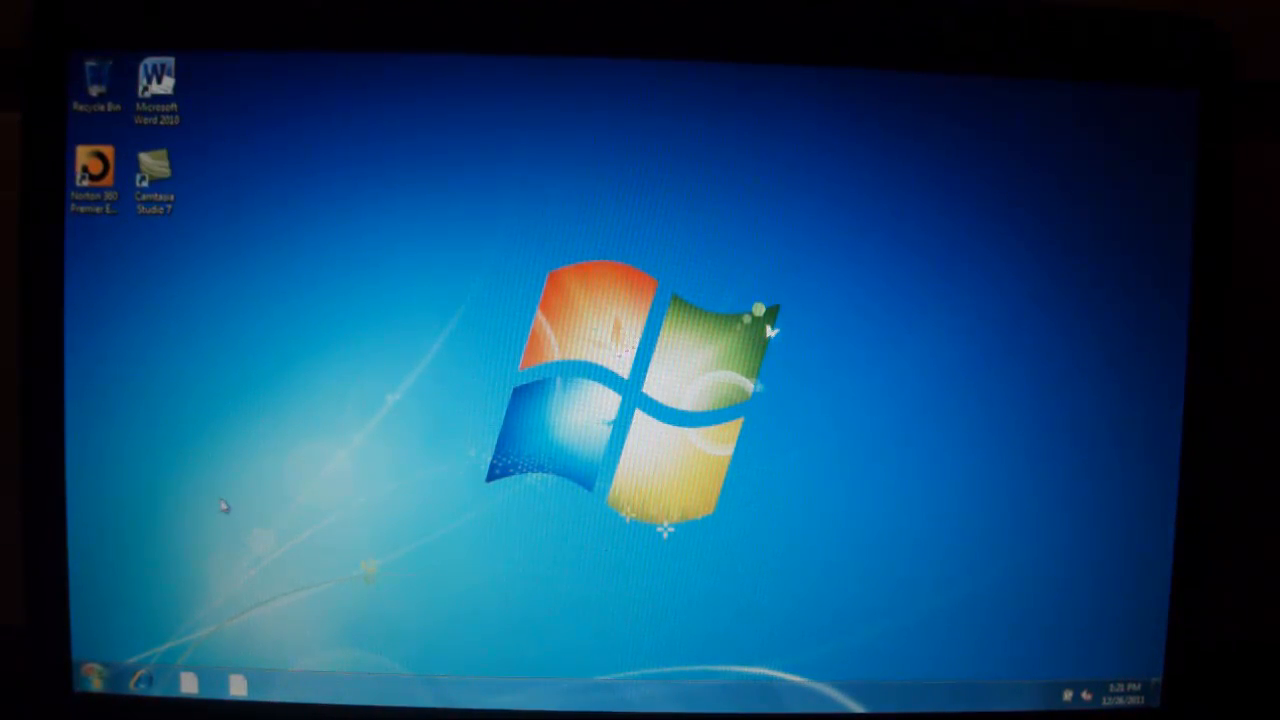
Step: Shut down Windows 7, boot into Windows Vista, and open its Start menu
left_click(97, 669)
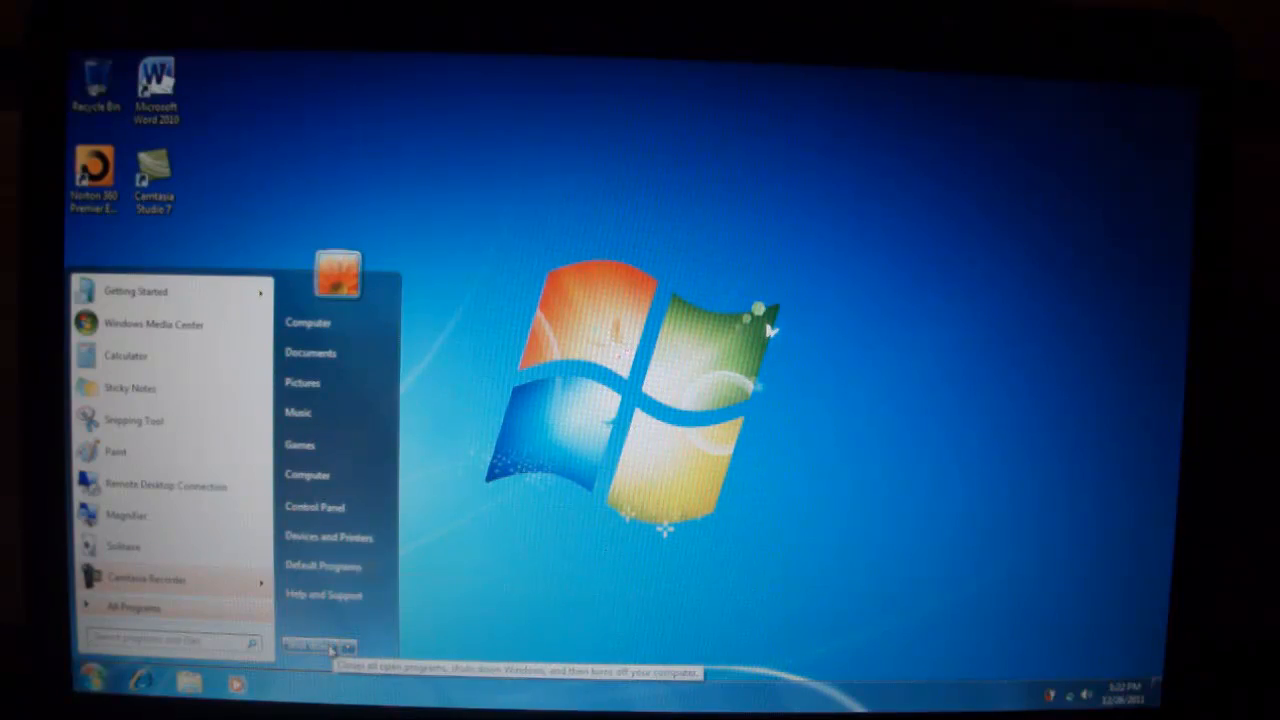
left_click(96, 669)
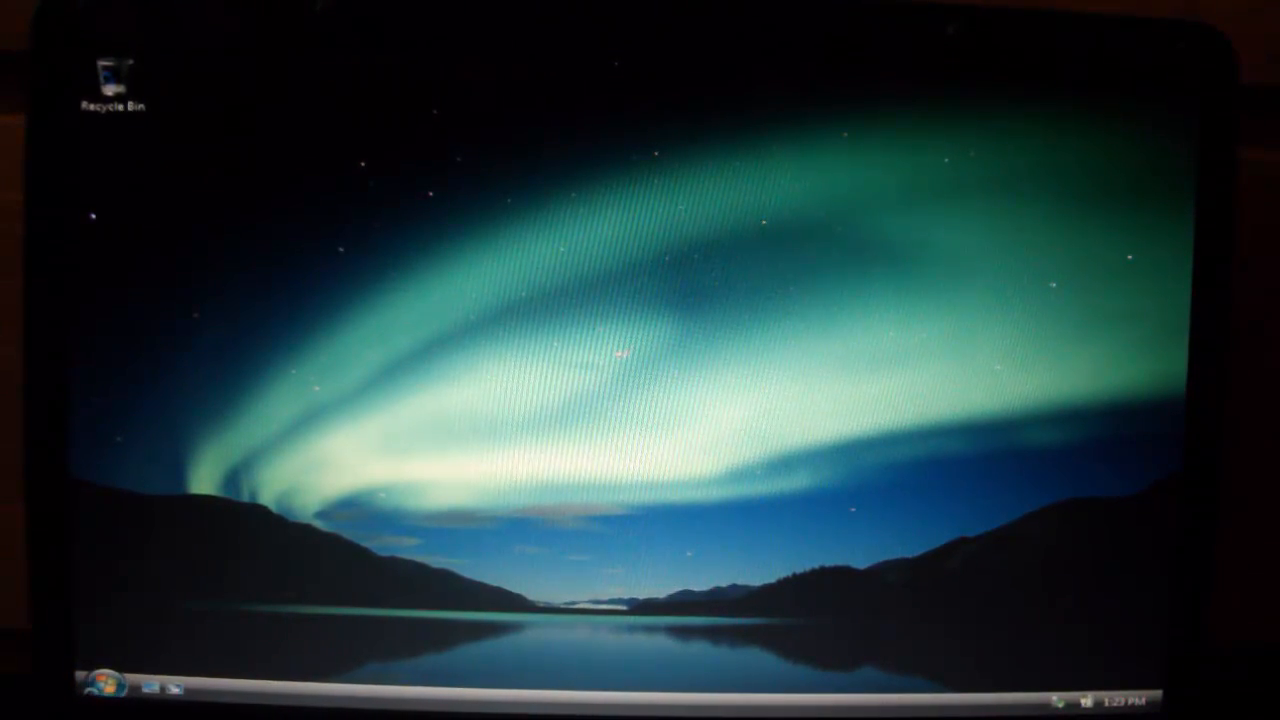
left_click(107, 689)
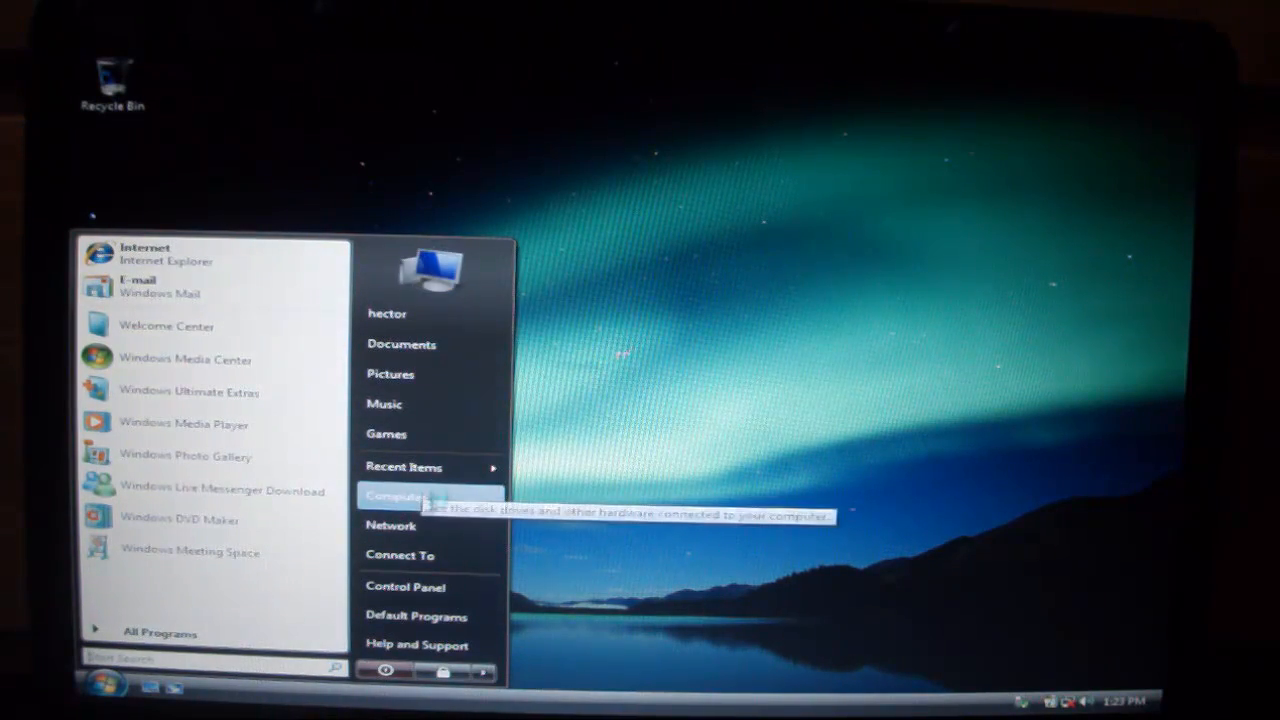